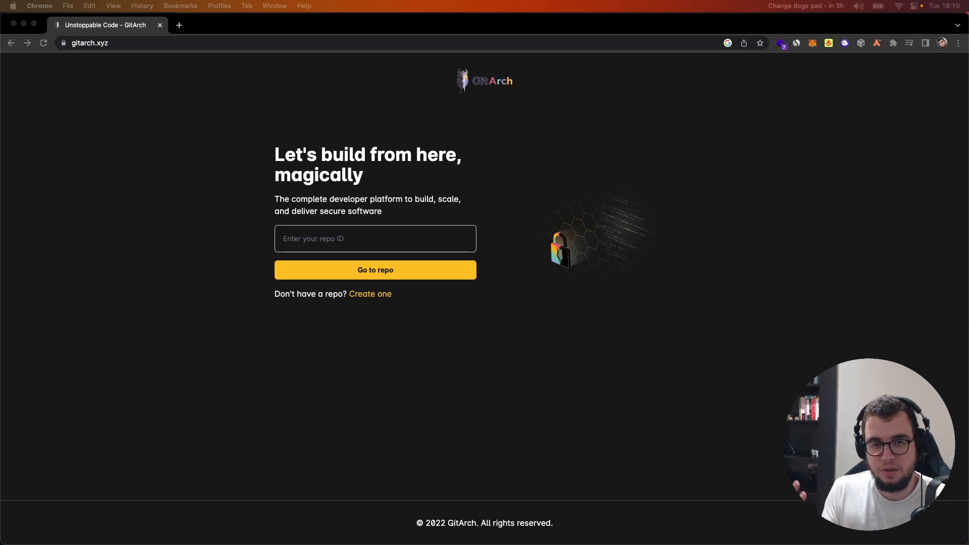
mouse_move(178, 406)
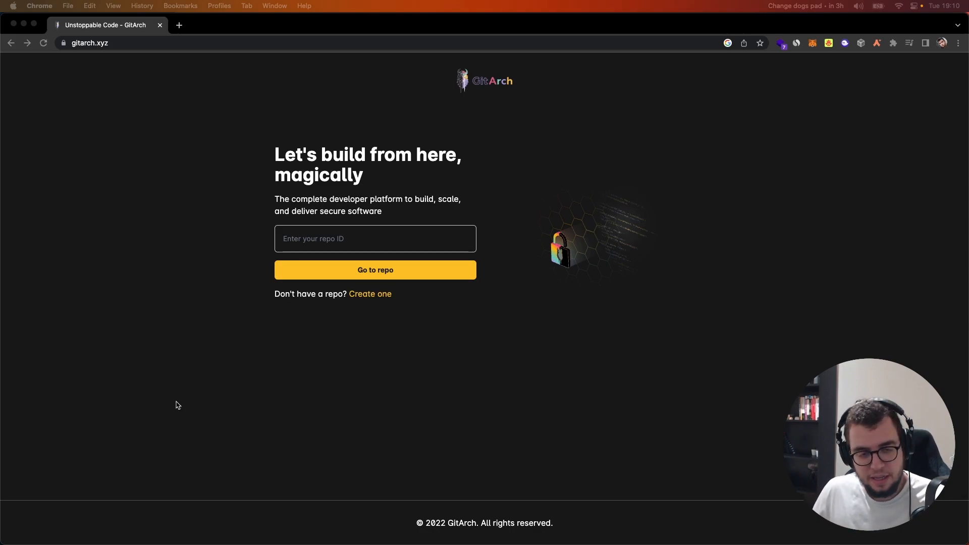
Go to repository 31 so the 'test' repo's files and README show
left_click(374, 239)
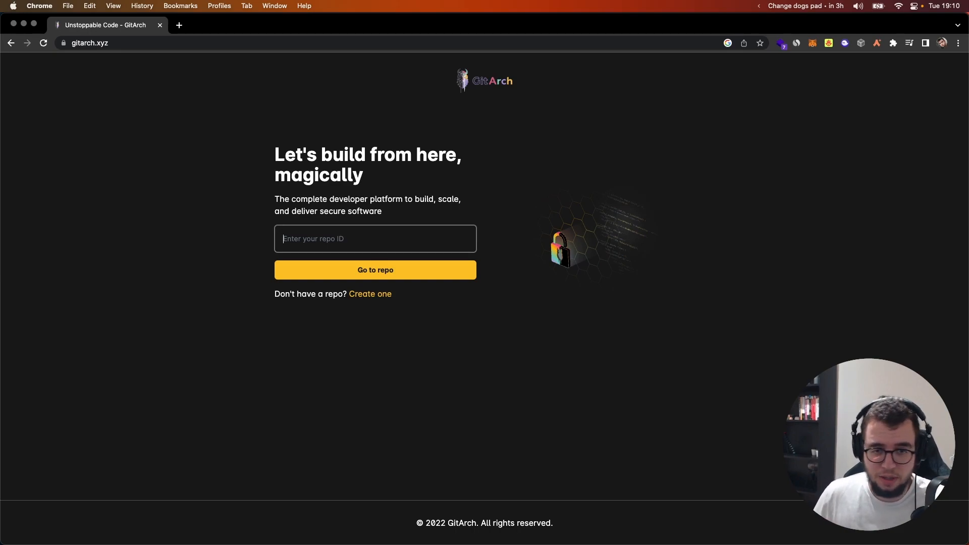
left_click(374, 270)
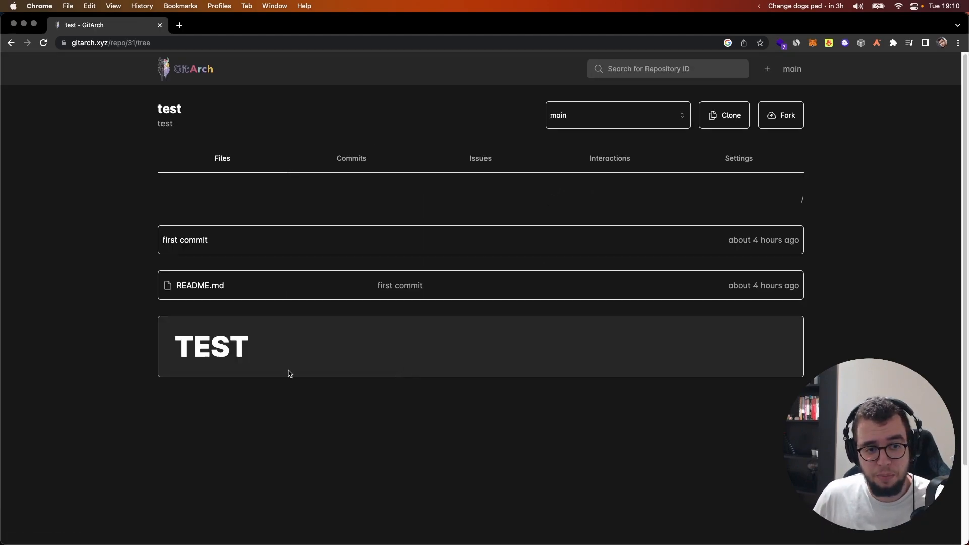
mouse_move(442, 358)
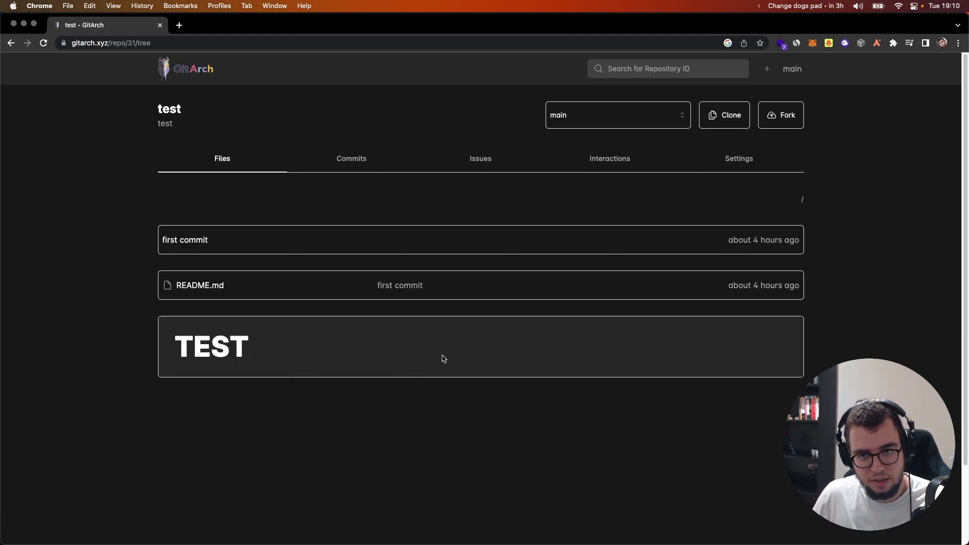
Reveal and copy the clone command 'git clone inv4://31'
left_click(723, 115)
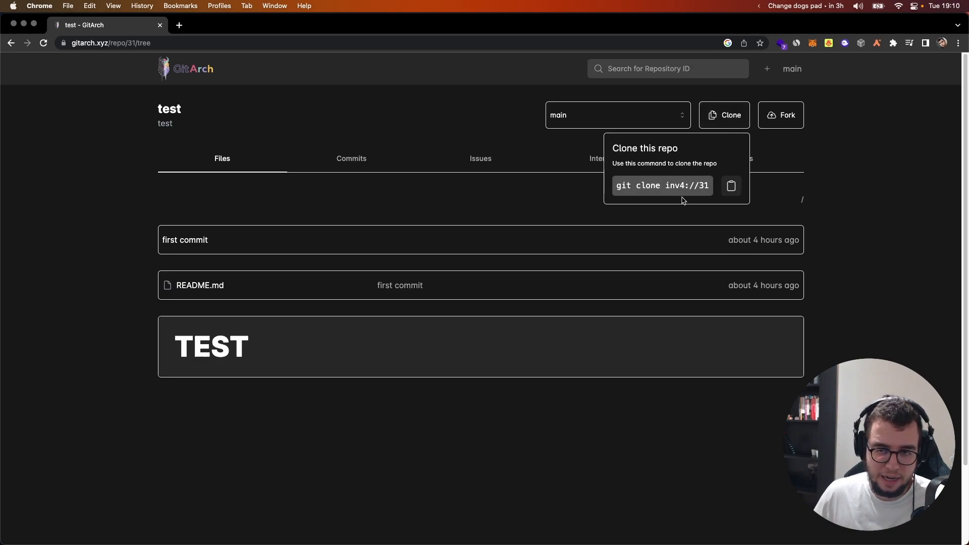
mouse_move(669, 200)
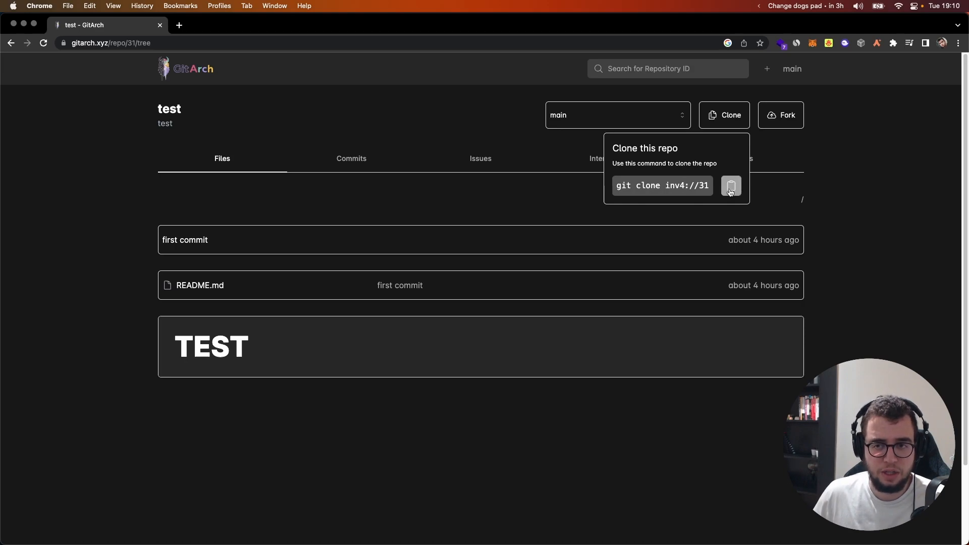
left_click(731, 186)
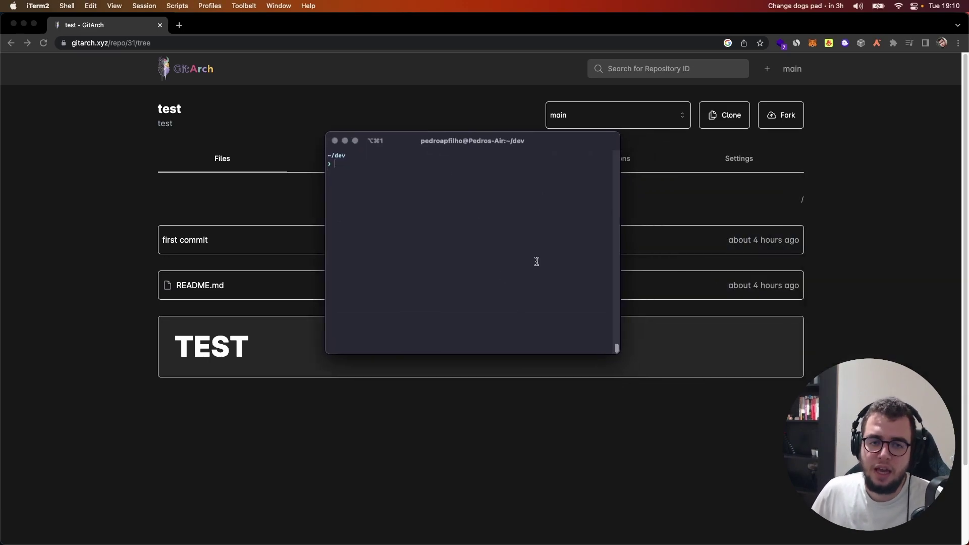
Run 'git clone inv4://31' at the prompt, cloning into folder '31'
type("git clone inv4://31")
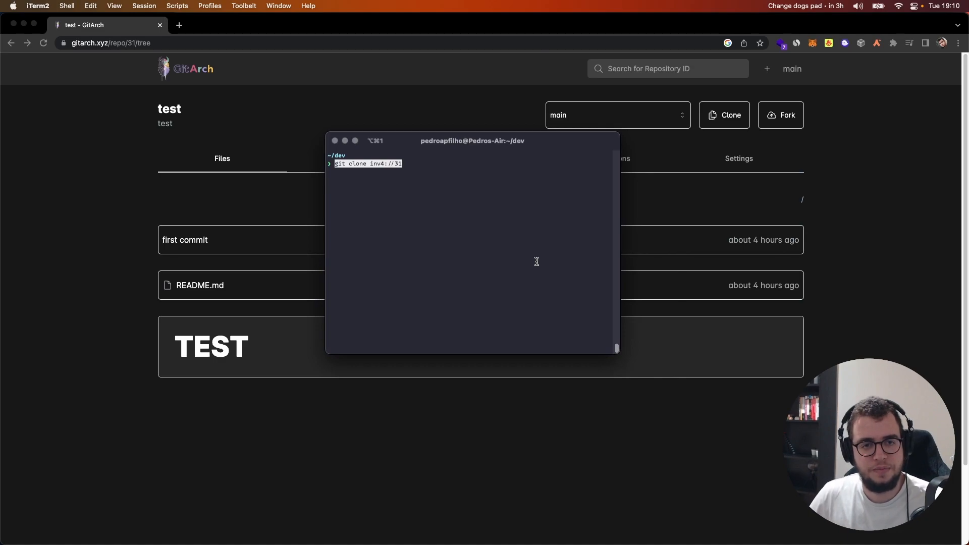
key("Return")
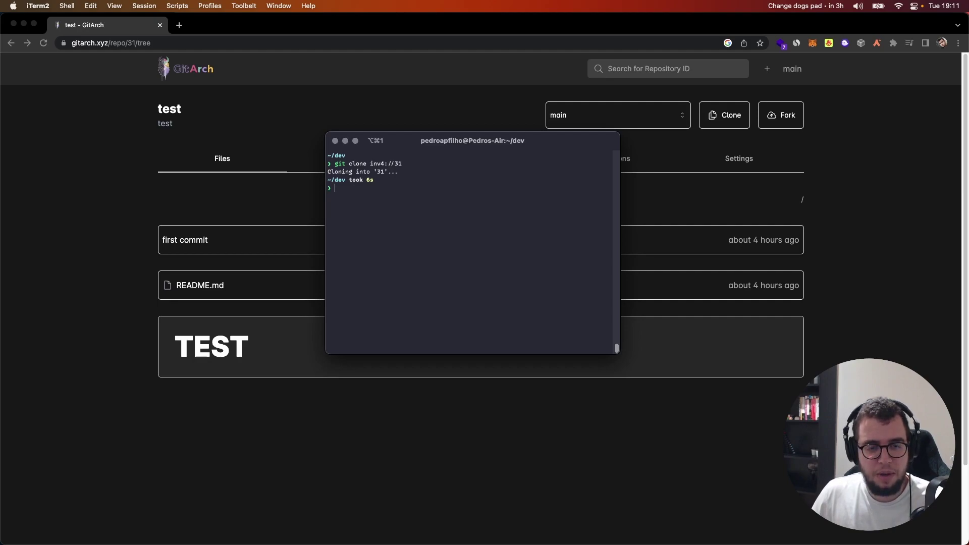
Enter the cloned '31' folder and launch nvim on a file there
type("cd 31")
type("ls")
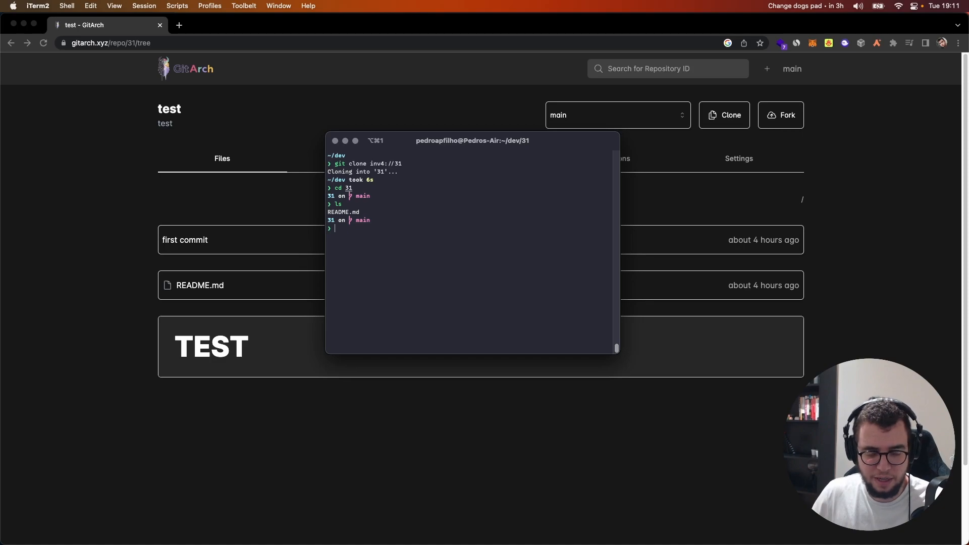
type("nvim package.json")
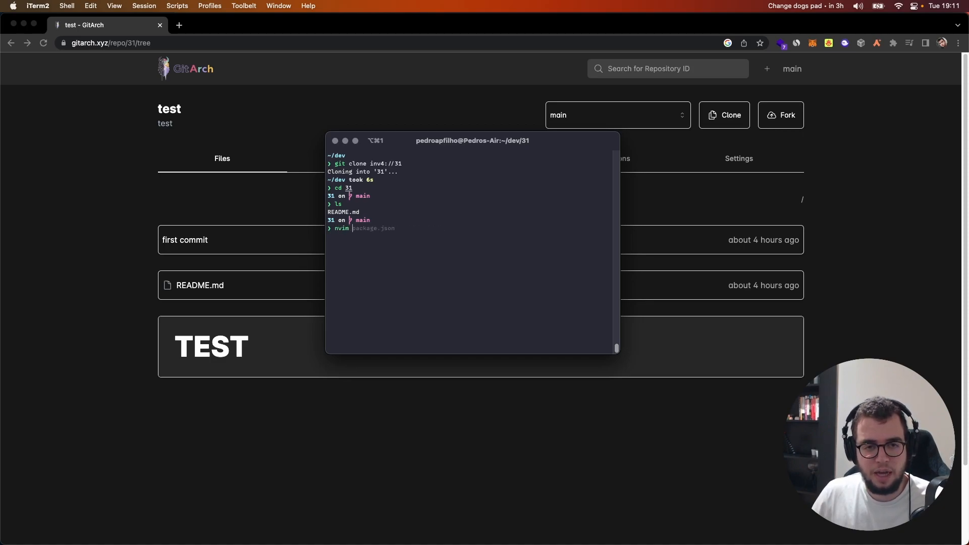
key("Return")
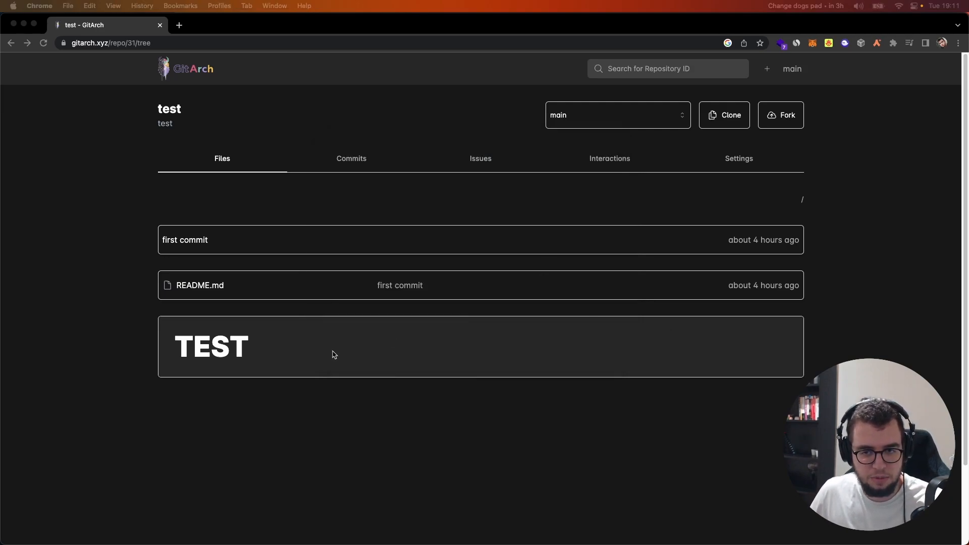
Show README.md's source in the web file view beside the terminal
left_click(200, 284)
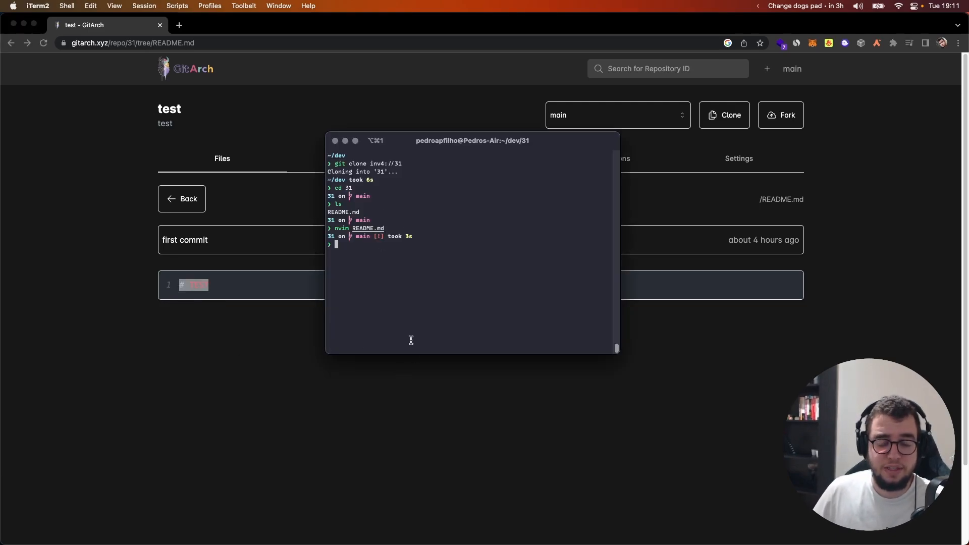
mouse_move(501, 390)
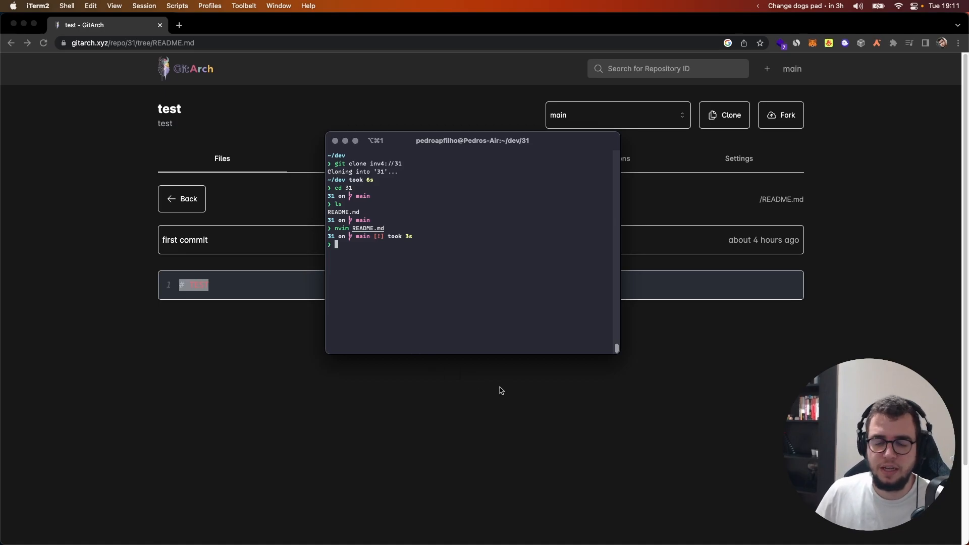